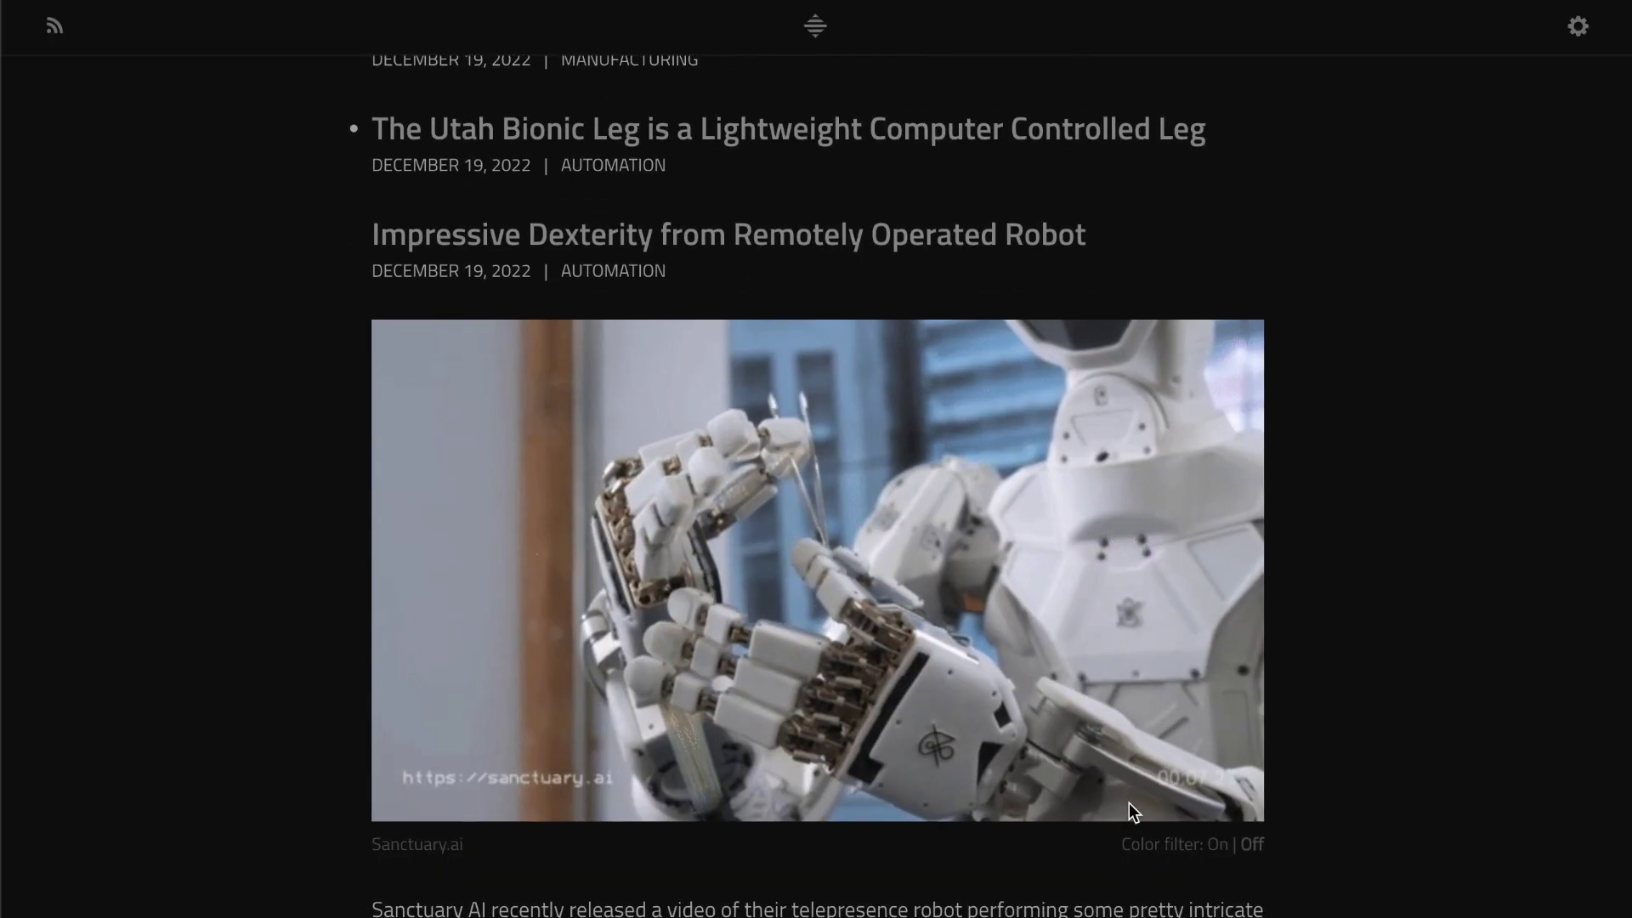
Turn the Color filter on under the Sanctuary.ai video so it plays in grayscale.
scroll(down, 3)
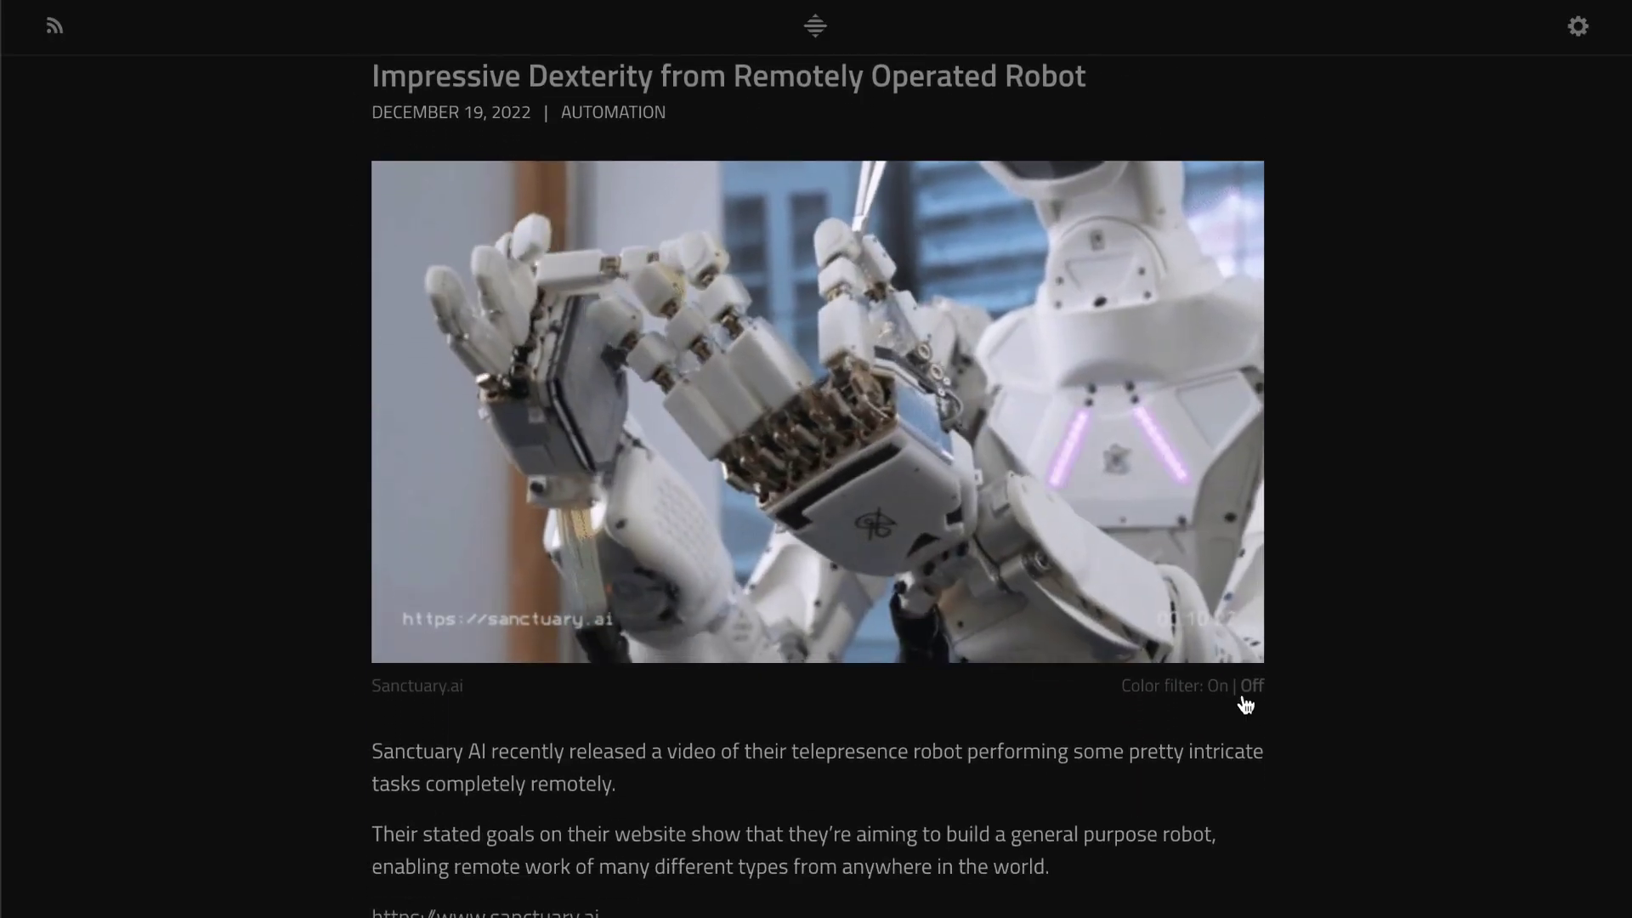
click(1252, 686)
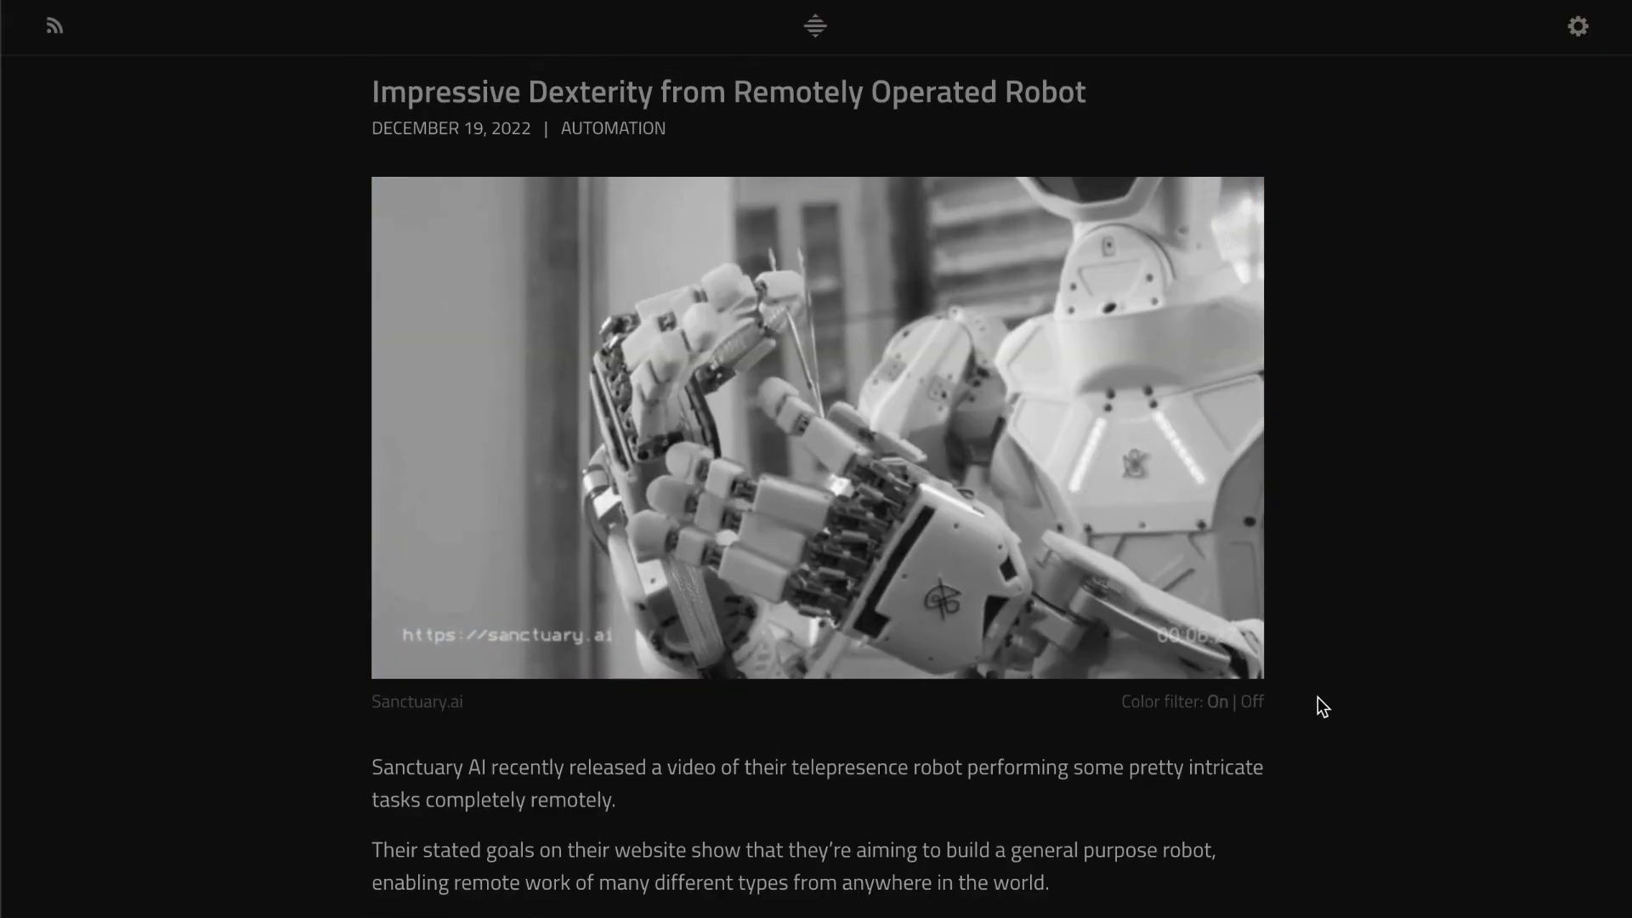
scroll(up, 3)
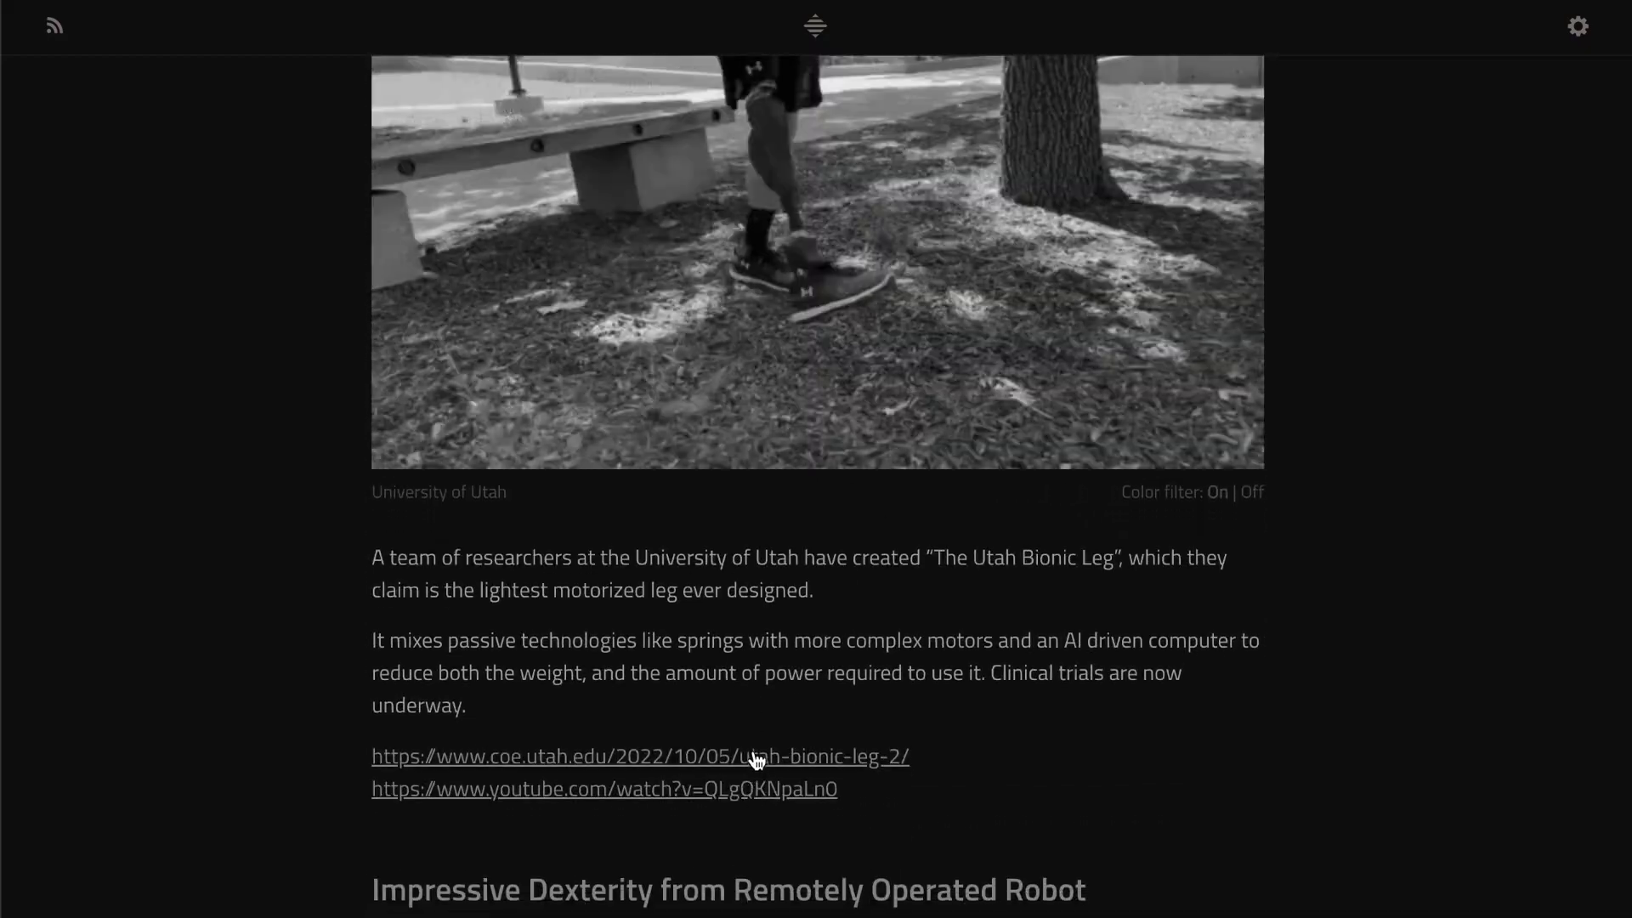
Scroll up past the Utah Bionic Leg story to the 3D printed arthritis joints article.
scroll(up, 3)
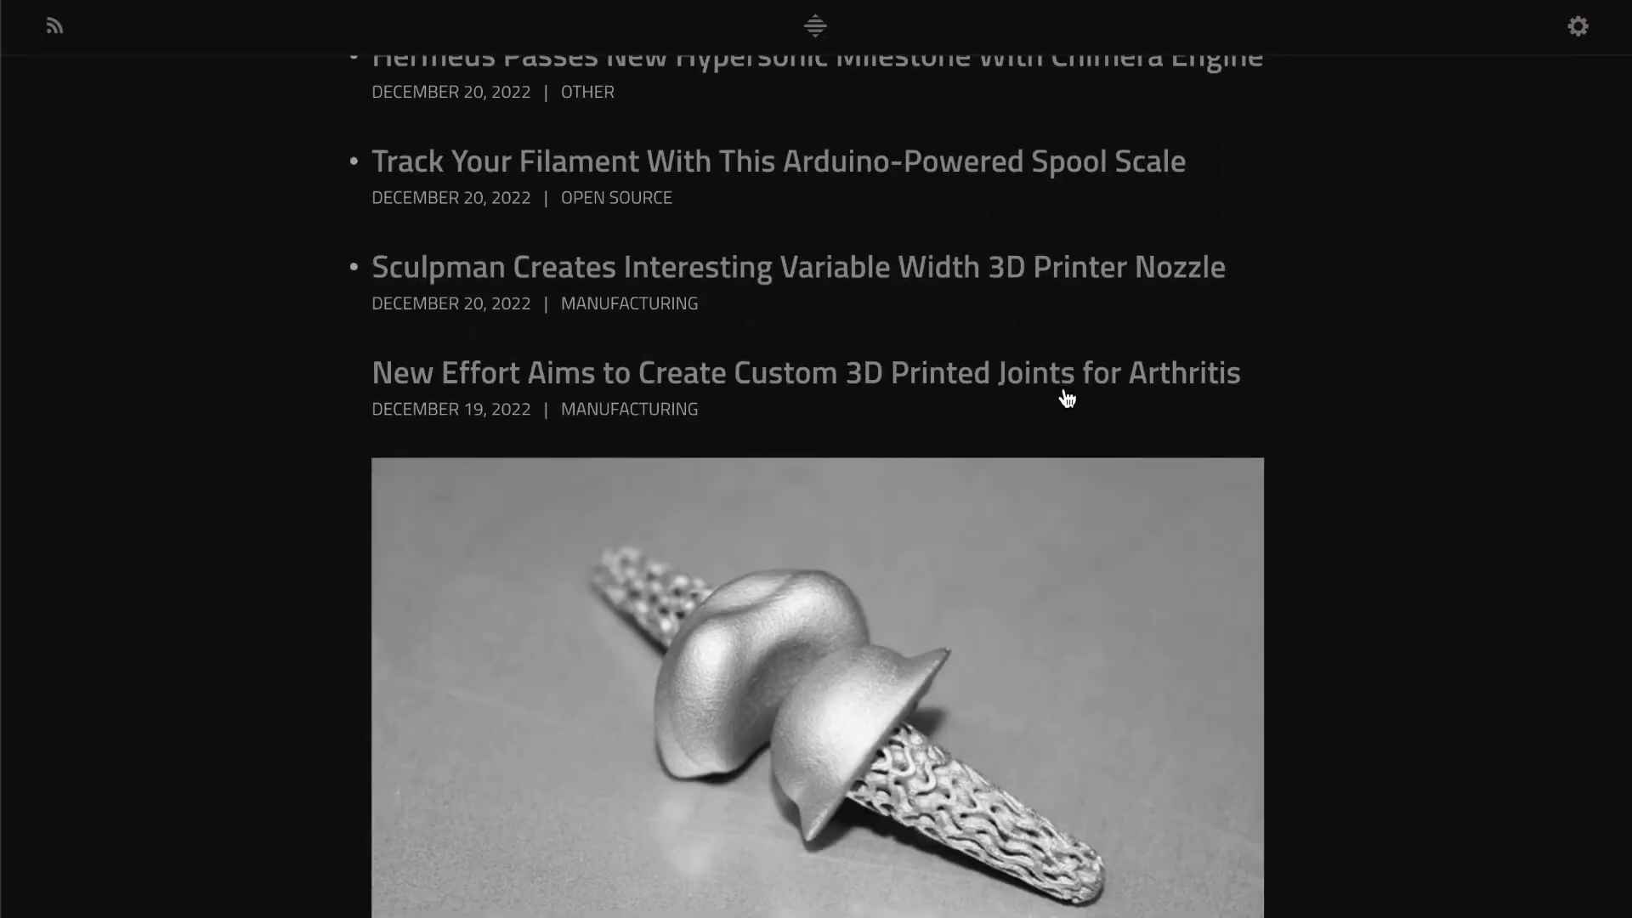